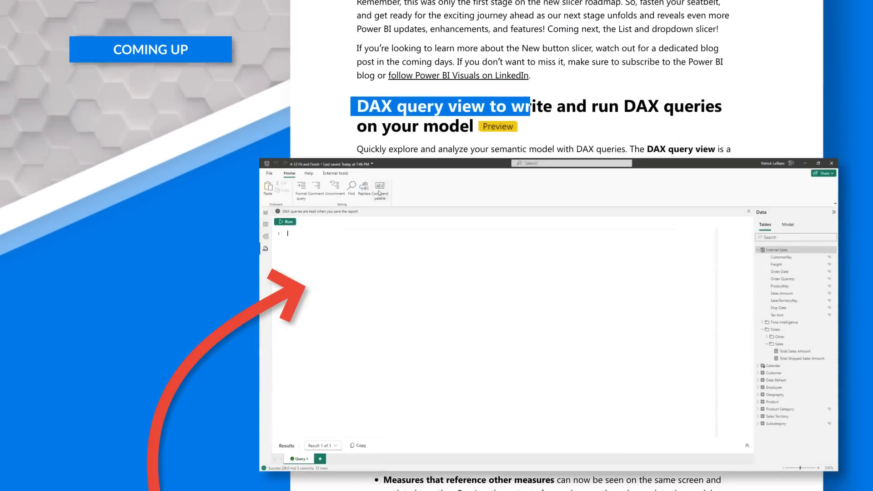
Check DAX query view under Preview features in Options and confirm with OK.
click(379, 187)
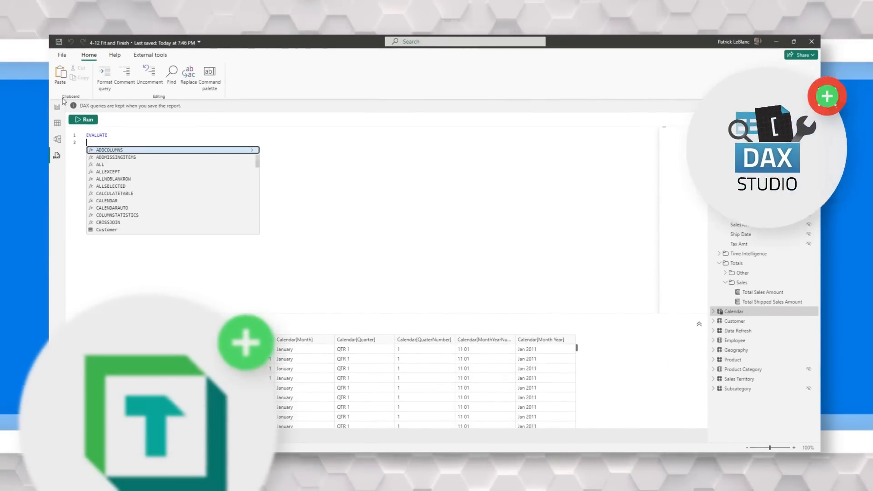
text('Calendar')
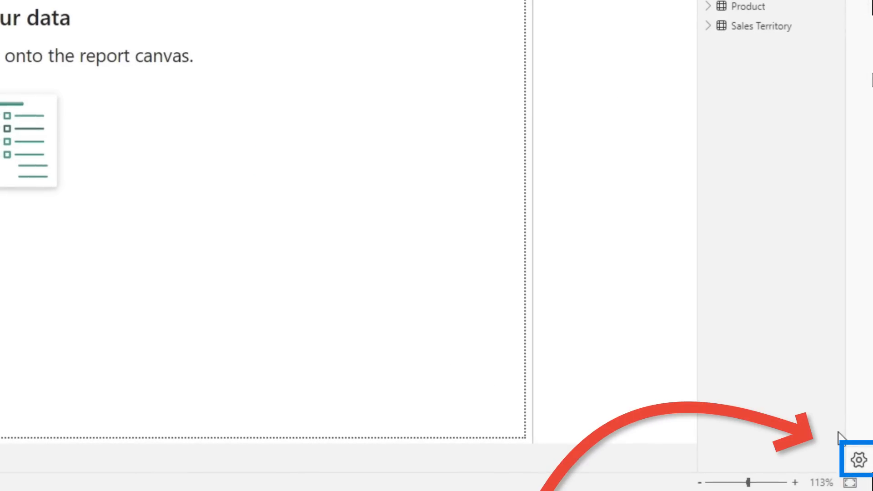
mouse_move(858, 465)
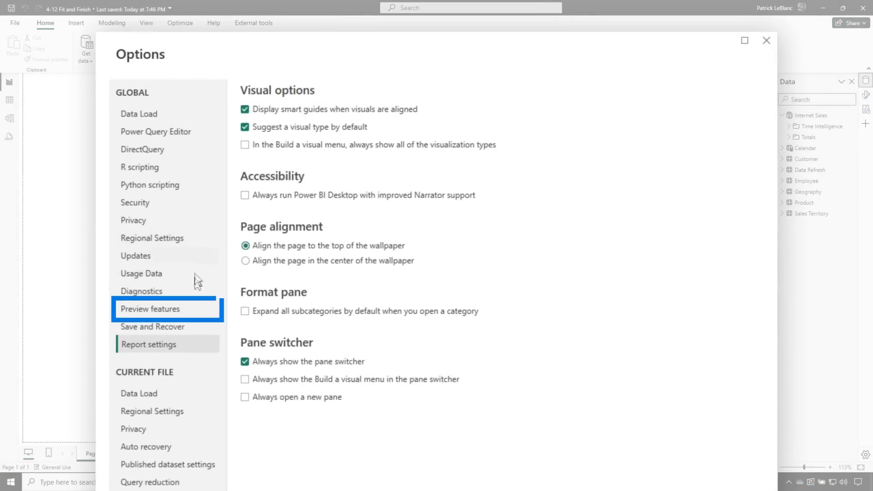
click(151, 308)
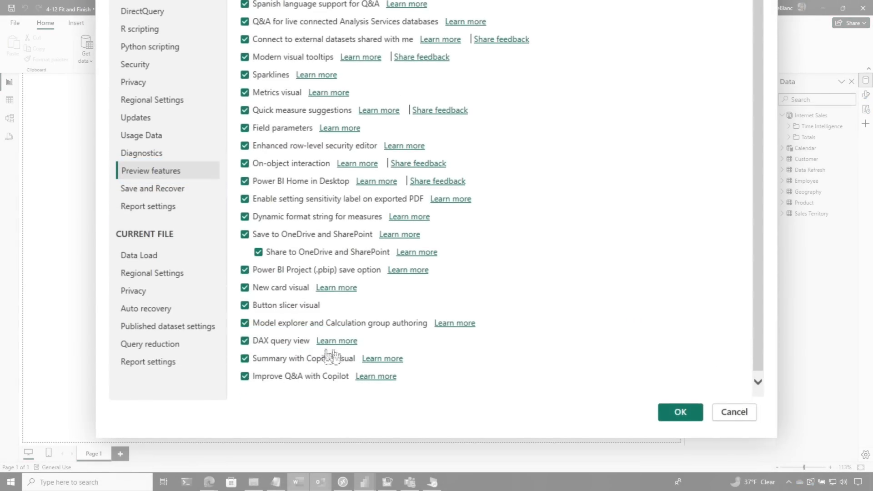
click(679, 412)
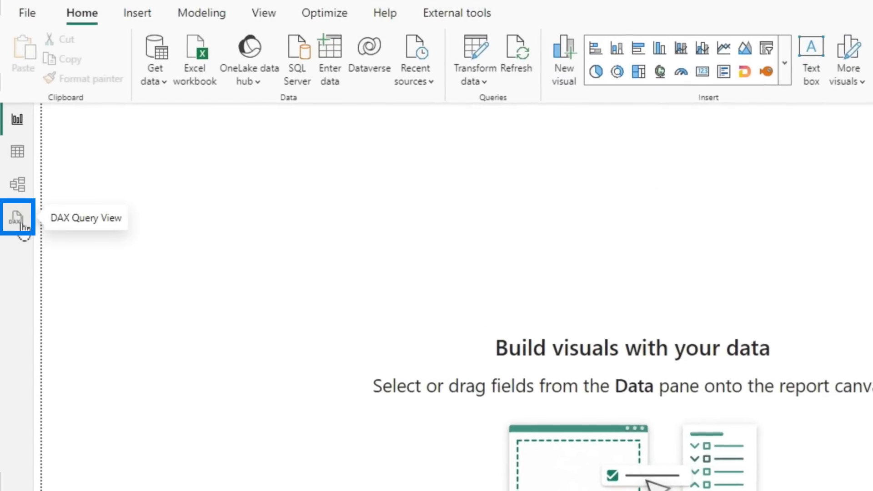
Switch to DAX query view, then browse and dismiss the editor's command palette.
click(17, 217)
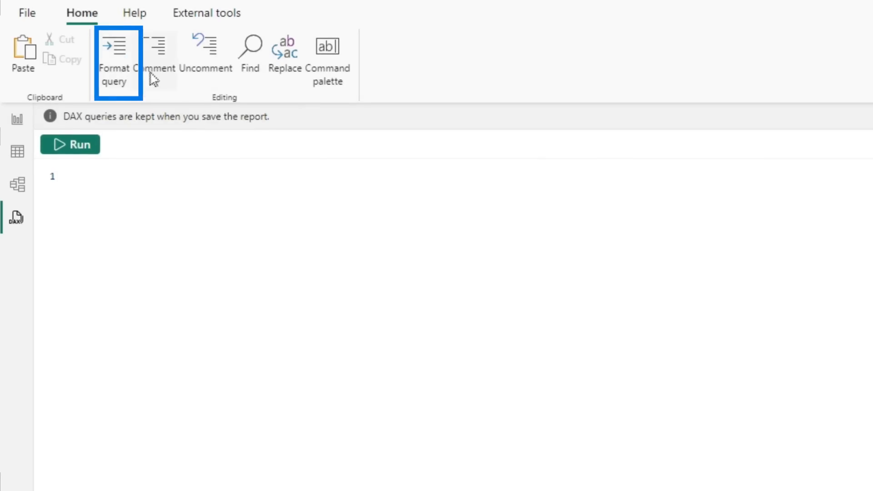
mouse_move(250, 56)
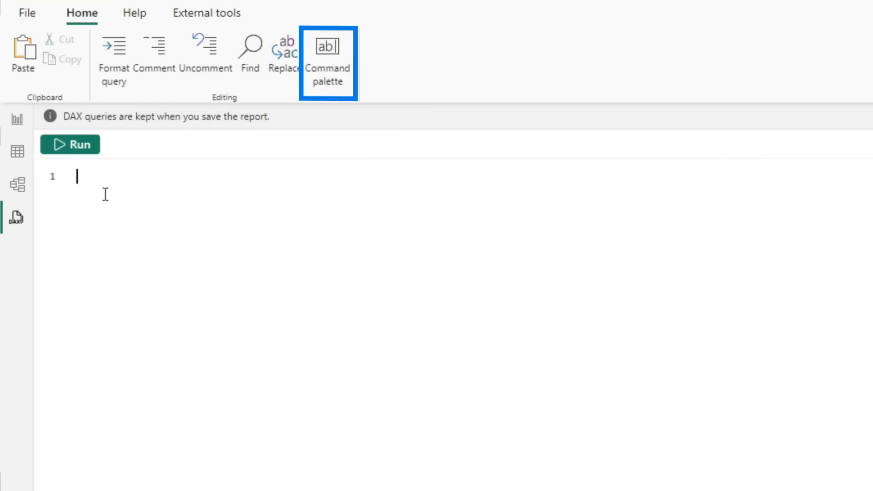
click(327, 52)
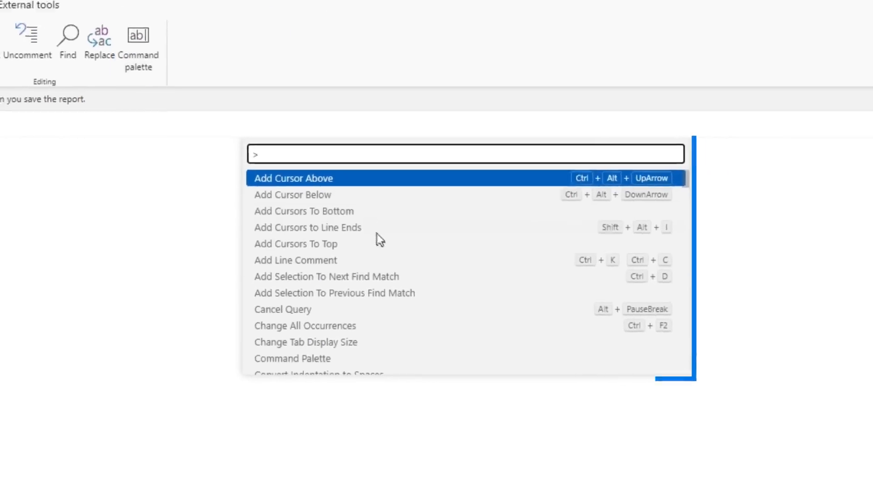
scroll(down, 3)
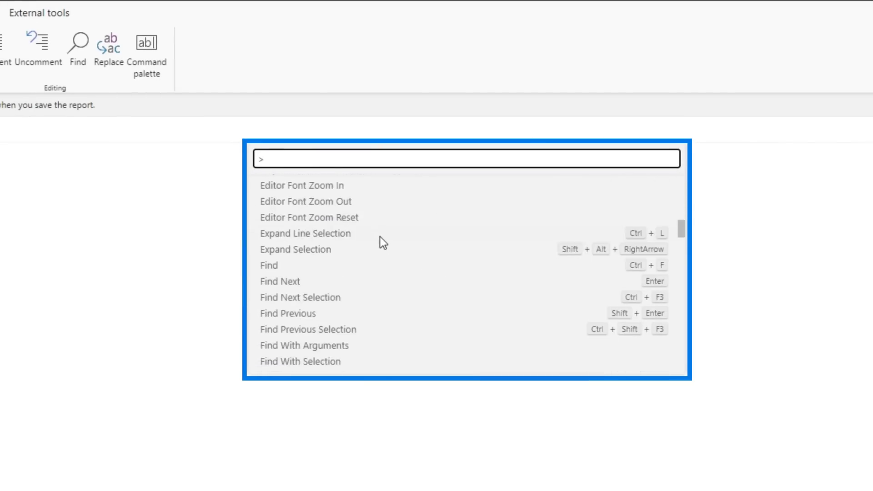
key(Escape)
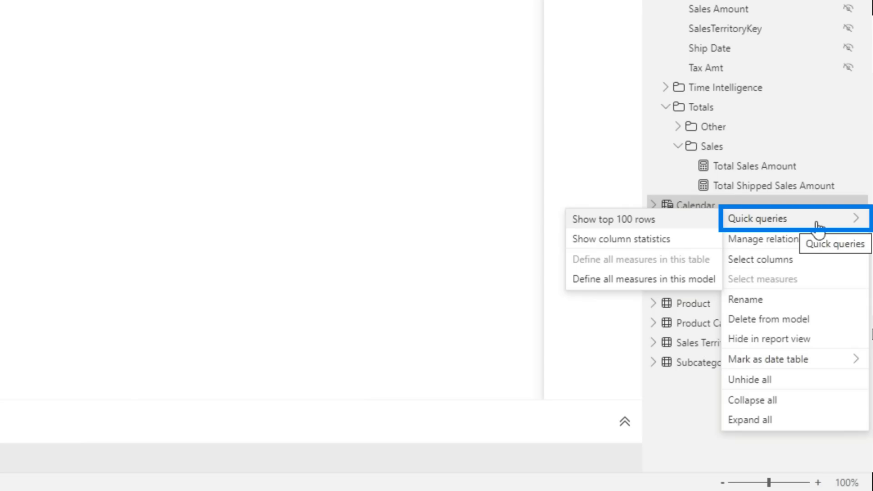
mouse_move(613, 219)
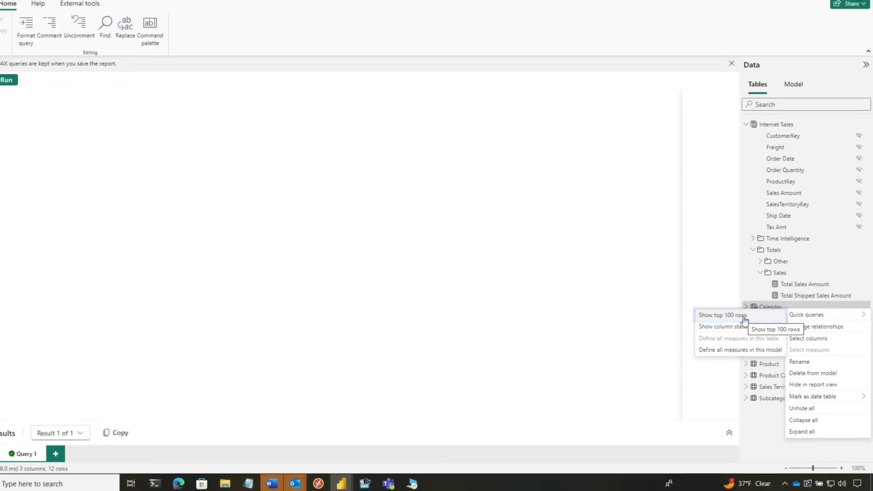
Generate a 'Show top 100 rows' quick query for the Calendar table.
click(720, 315)
text(EVALUATE)
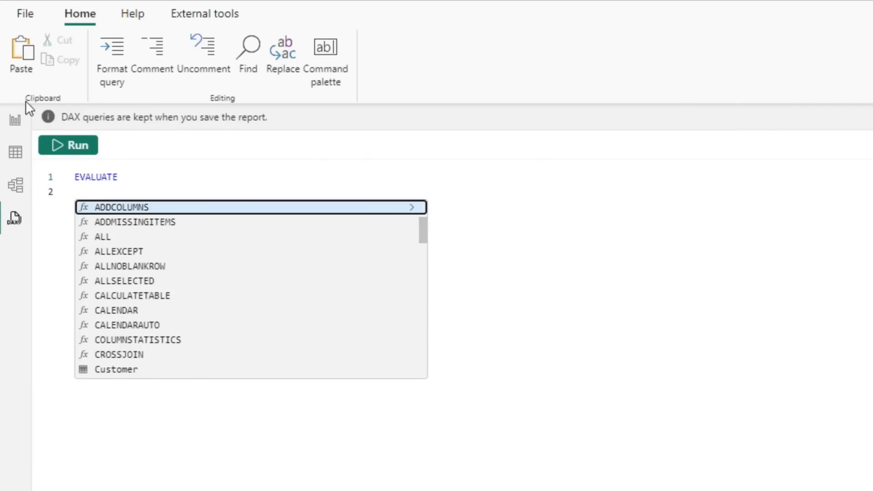
Write and run EVALUATE 'Calendar', returning all 4,748 Calendar rows.
text(')
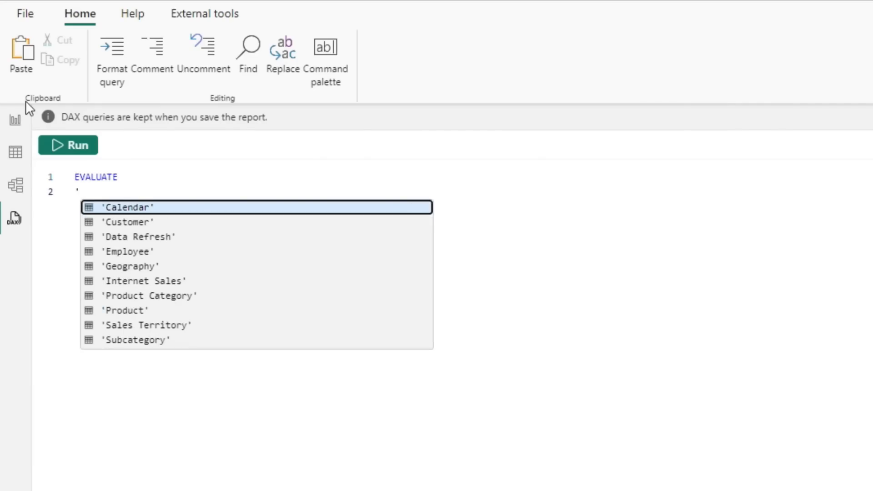
click(131, 208)
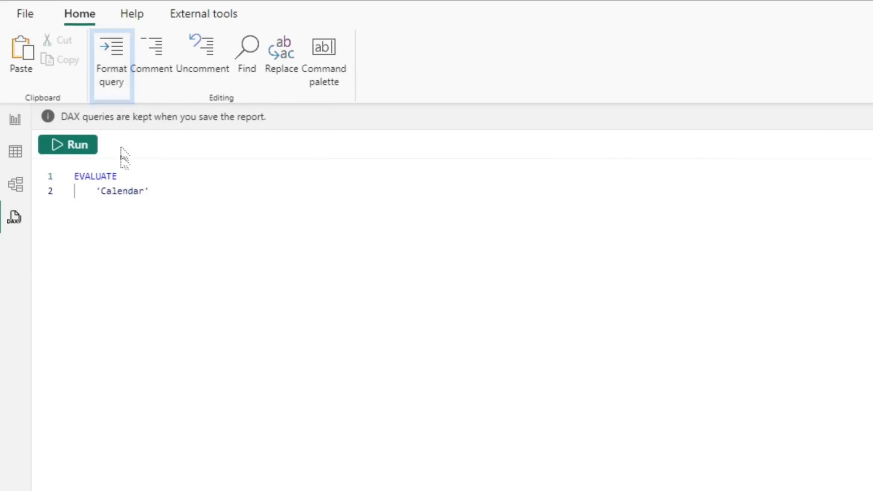
click(67, 144)
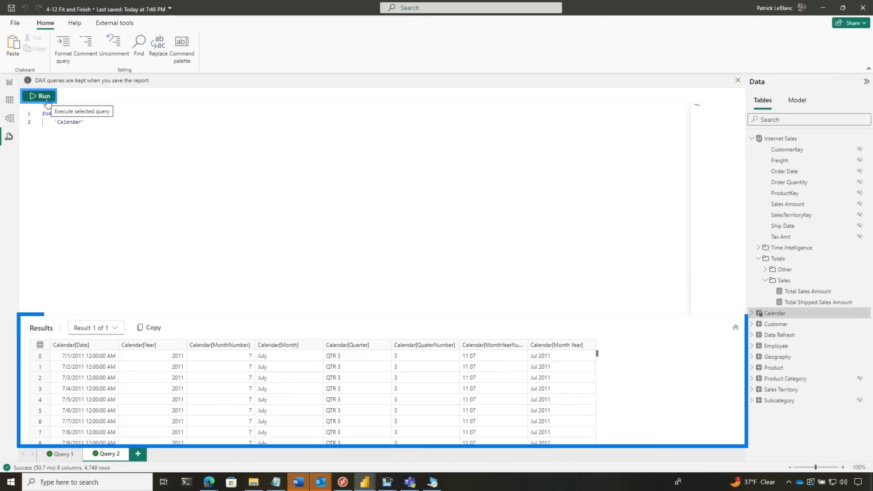
mouse_move(190, 363)
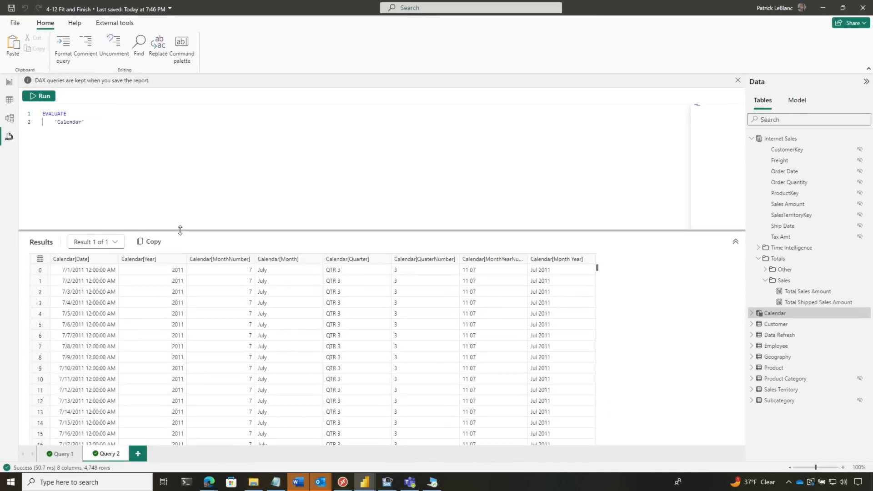
text(ex)
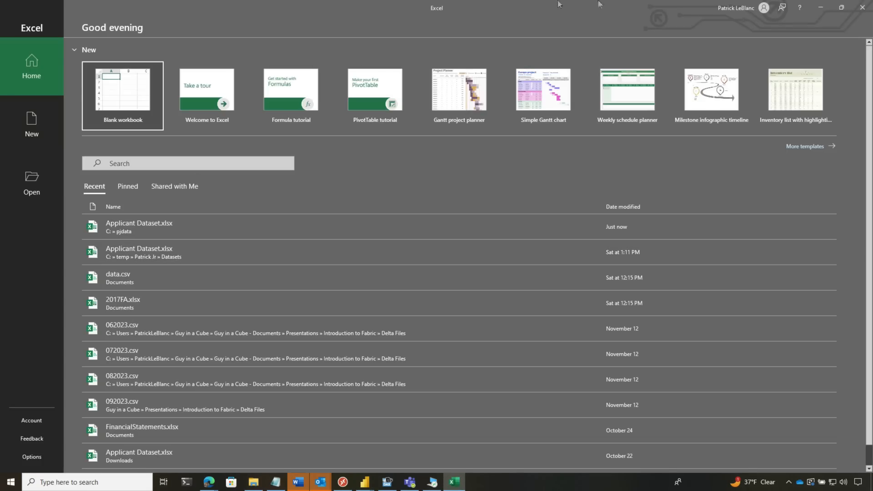
Paste the Calendar results into a blank Excel workbook, then close it without saving.
click(122, 90)
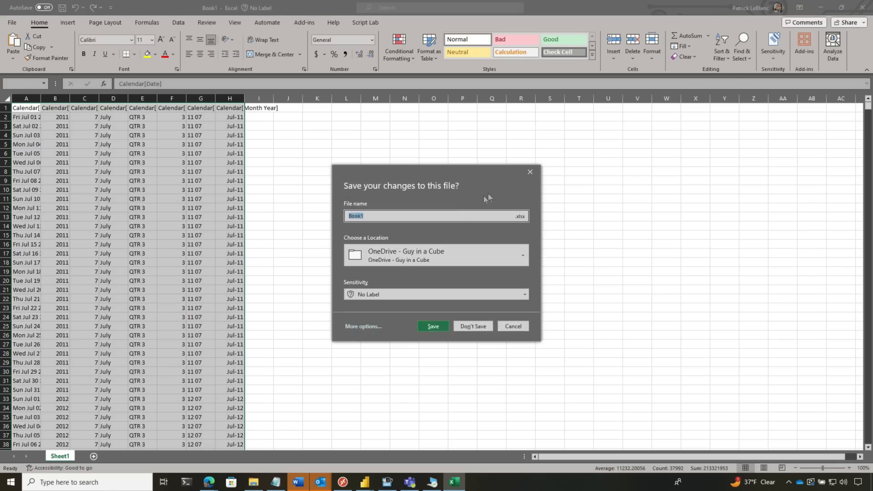
click(472, 325)
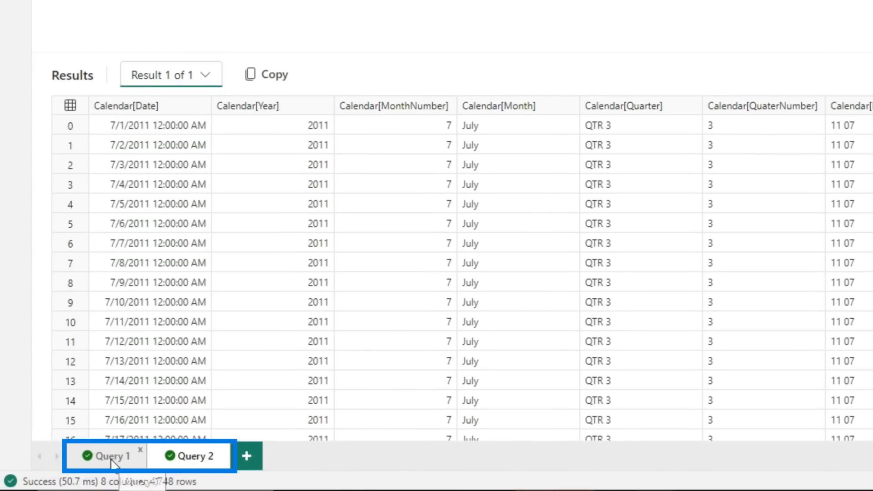
From the Query 1 tab, add a new Query 3 tab and start renaming it.
click(112, 455)
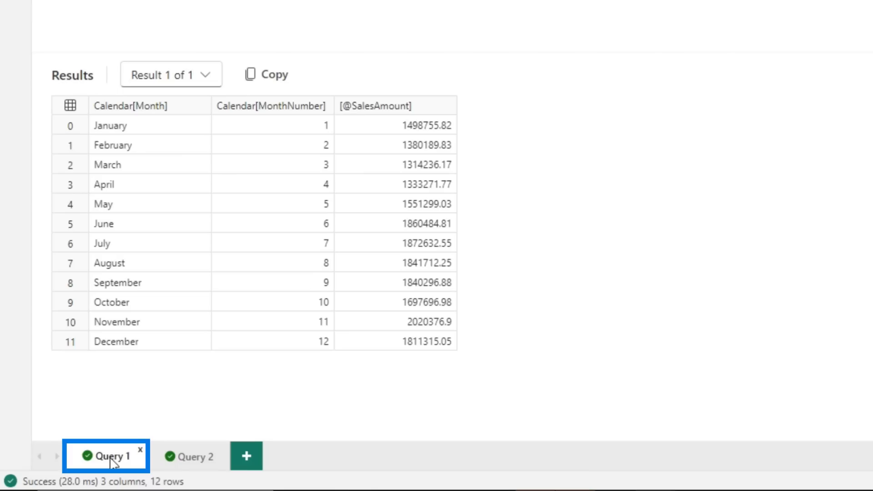
click(246, 456)
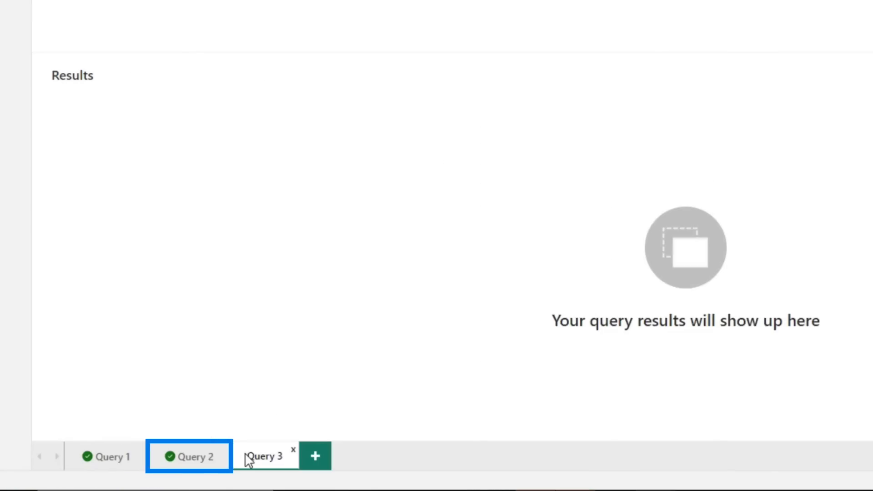
double_click(265, 457)
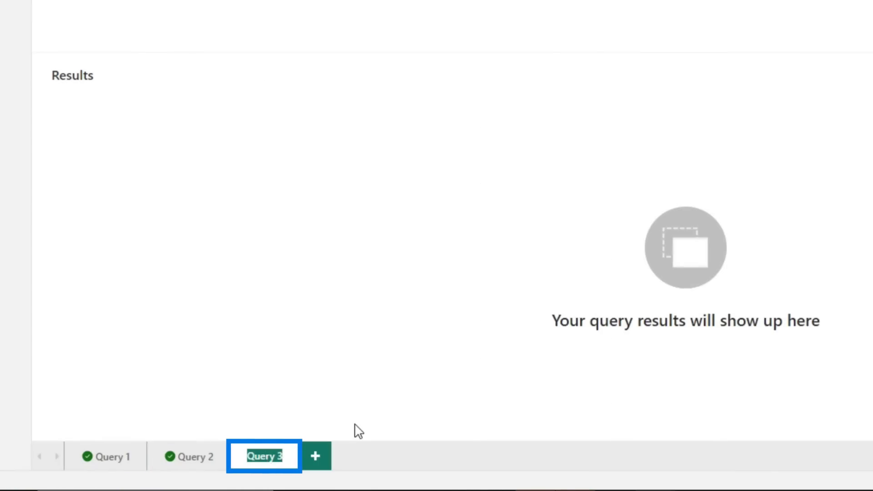